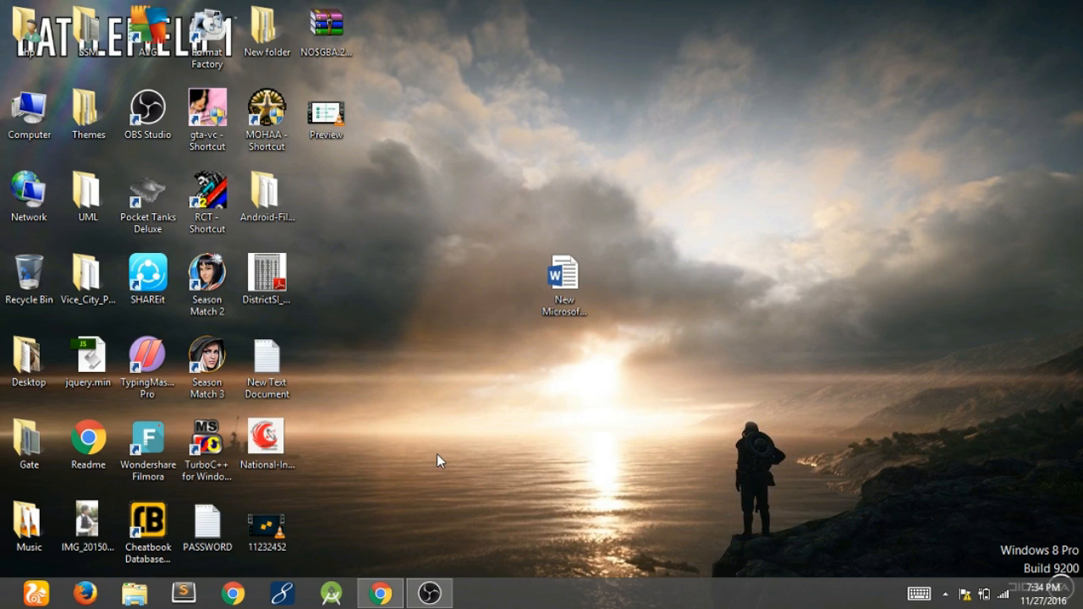
# - Bring up the Gmail inbox in Chrome and start composing a new message
pyautogui.click(379, 592)
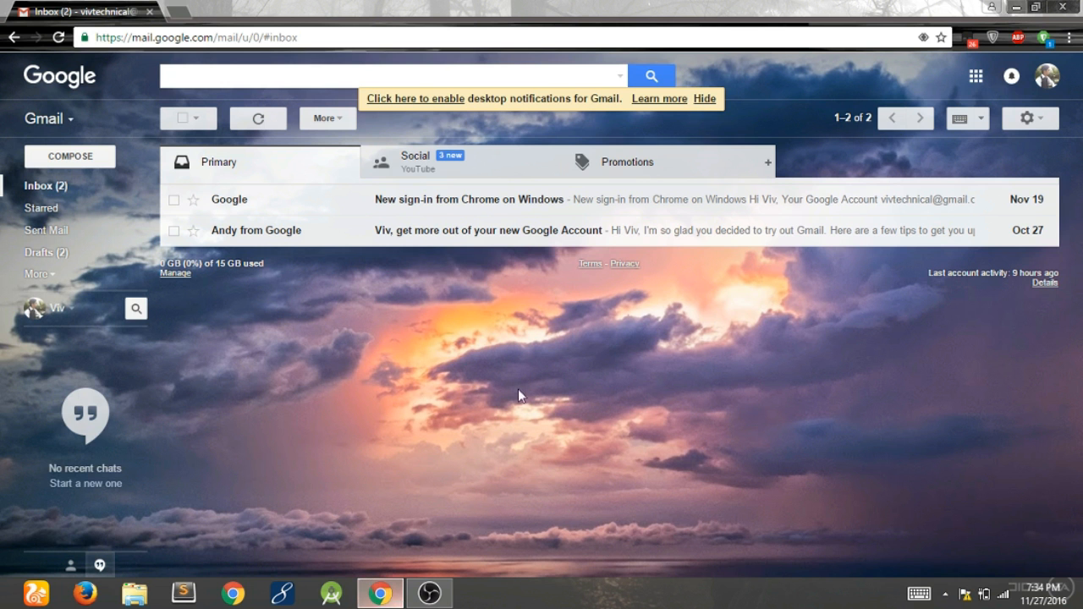
pyautogui.moveTo(132, 156)
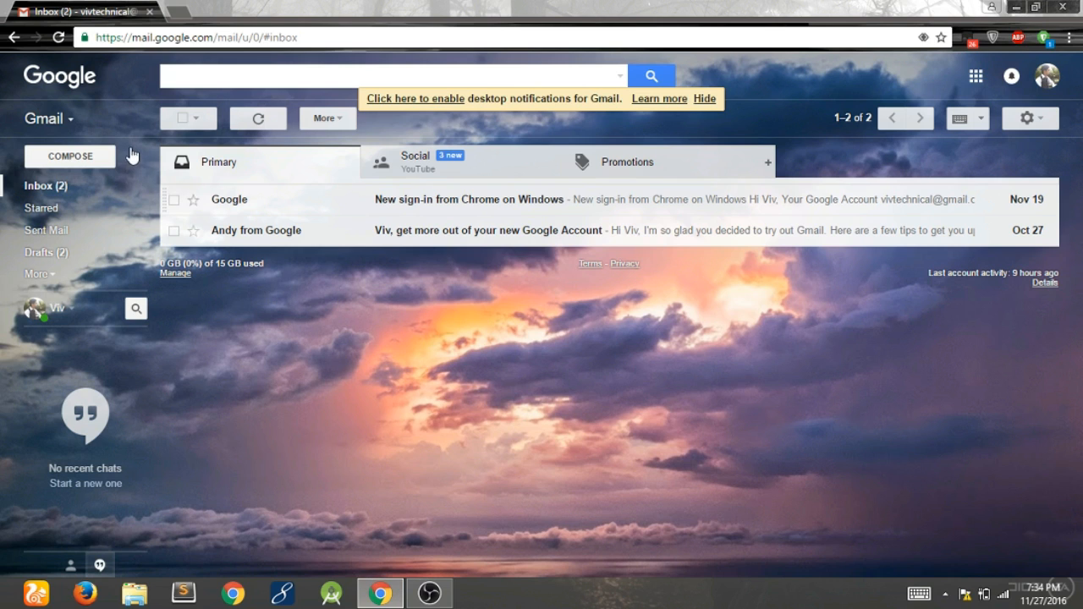
pyautogui.click(70, 155)
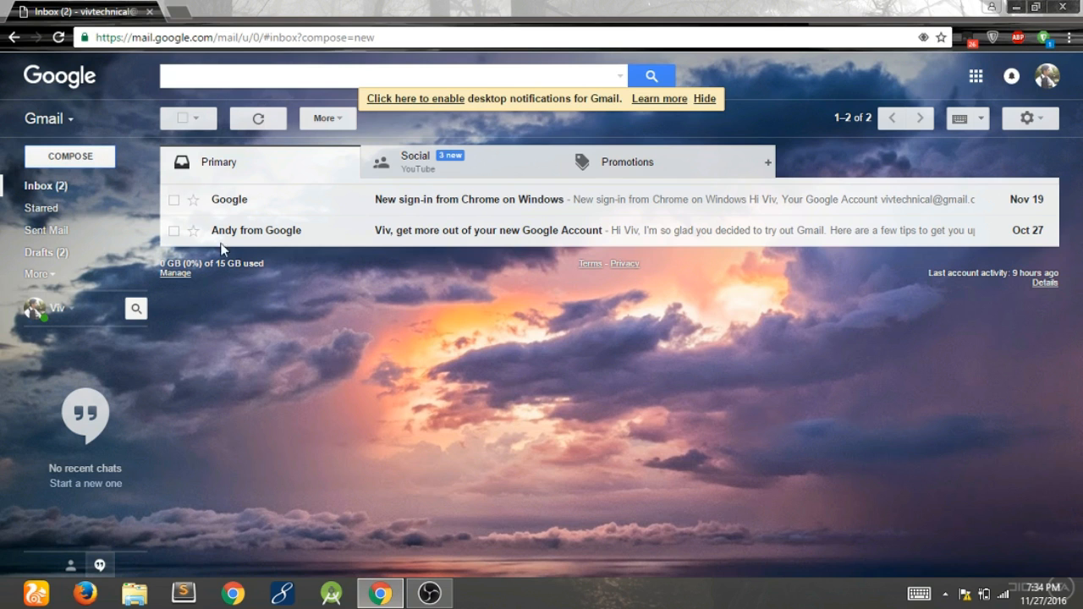
pyautogui.click(69, 156)
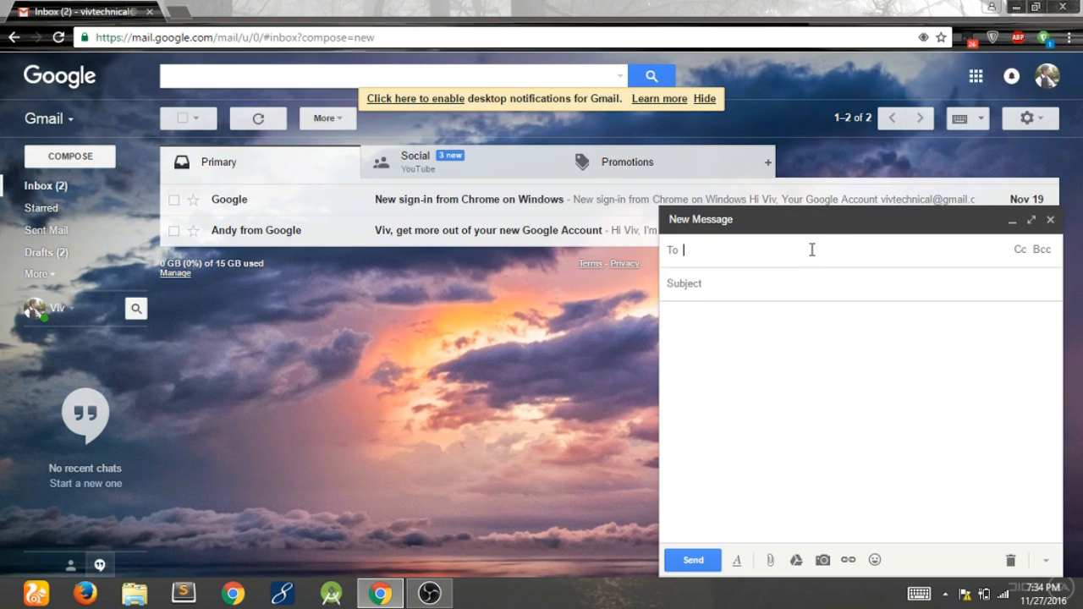
pyautogui.write('ar')
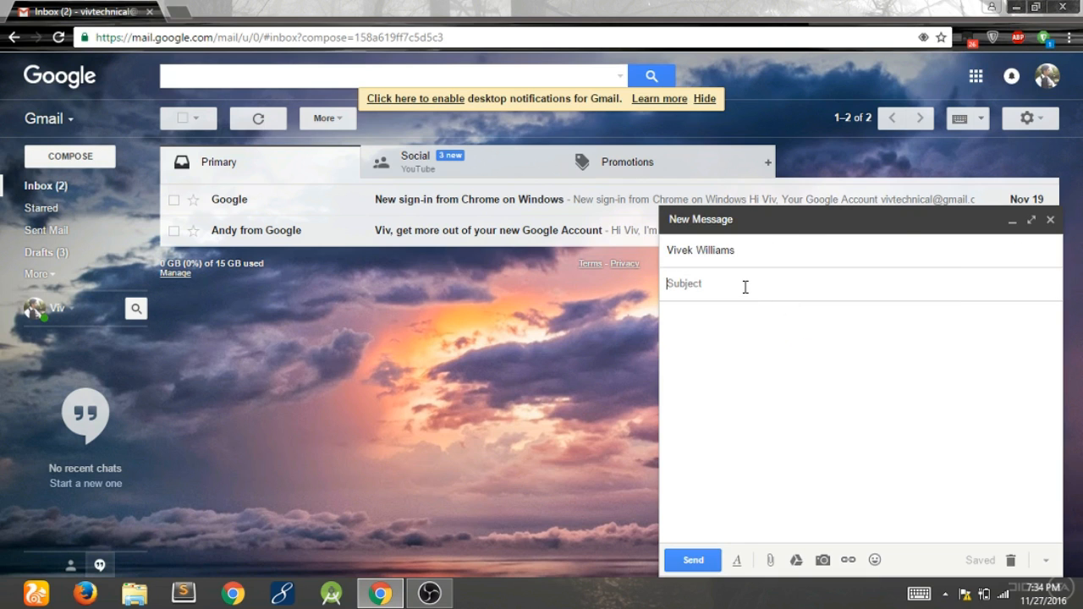
pyautogui.write('rat')
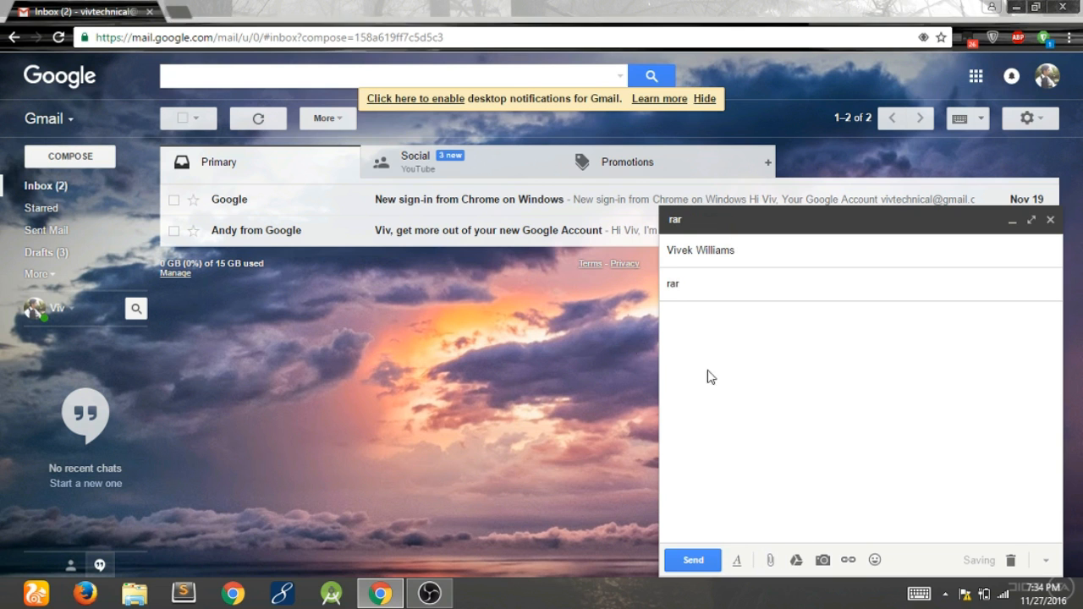
# - Attach NOSGBA.2.8d.zip from the Desktop, which Gmail blocks, and minimize the draft
pyautogui.click(768, 559)
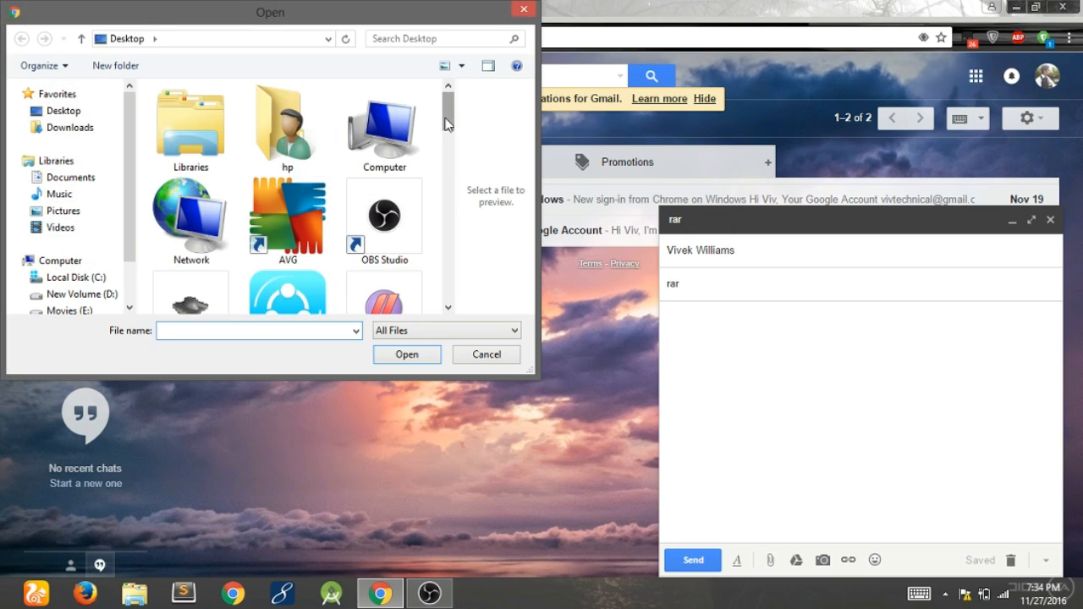
pyautogui.scroll(-3)
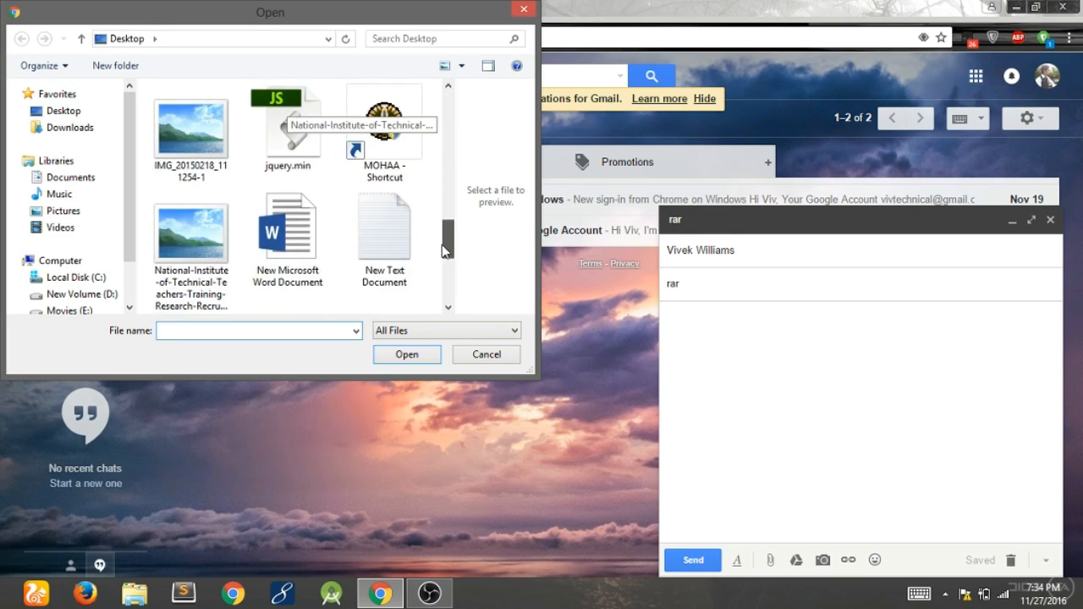
pyautogui.click(485, 354)
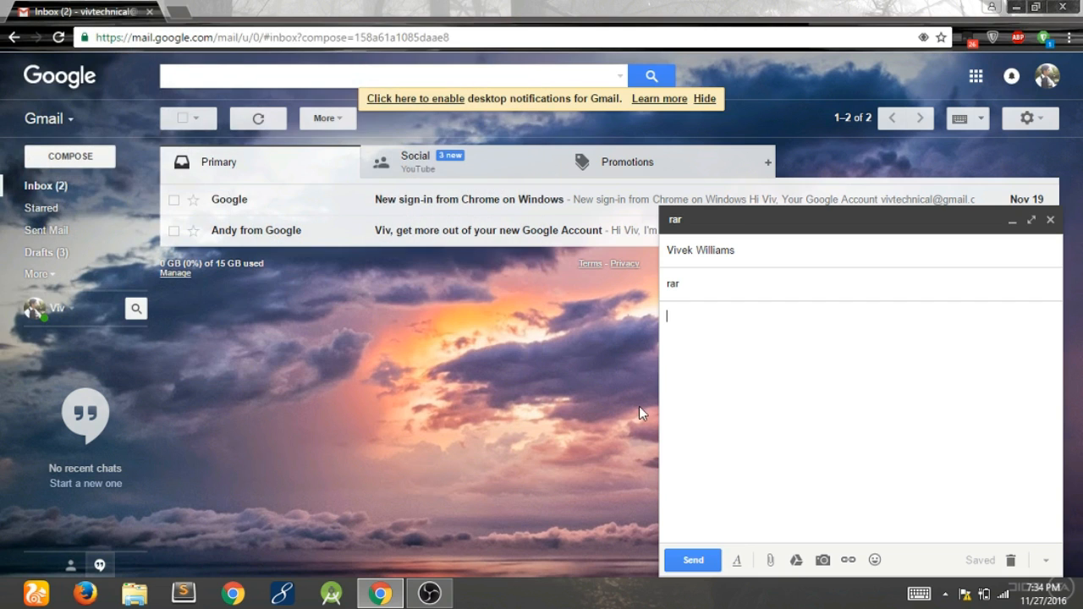
pyautogui.click(770, 558)
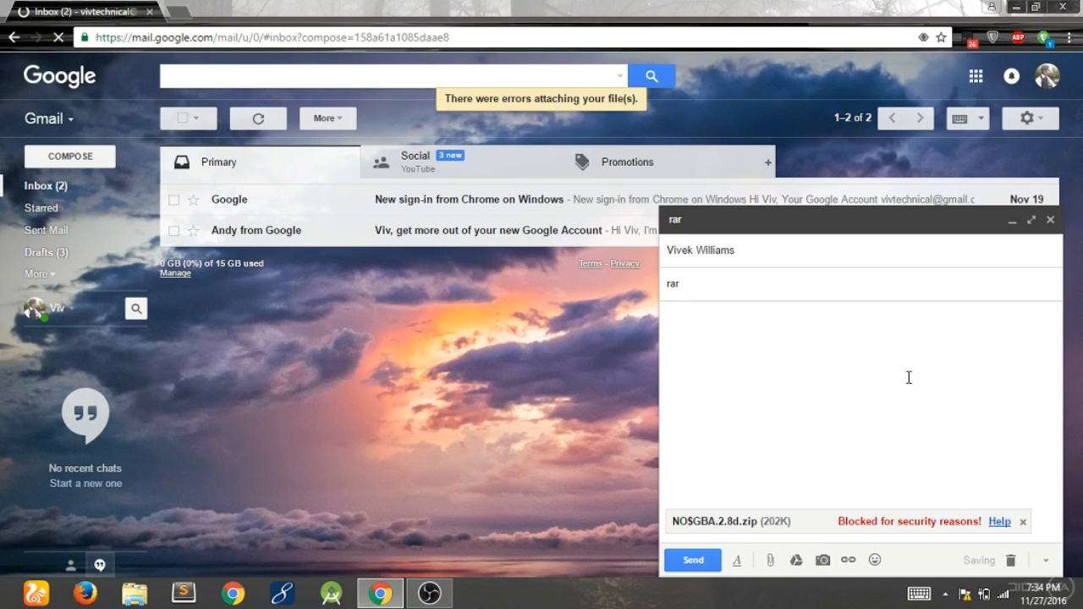
pyautogui.moveTo(830, 379)
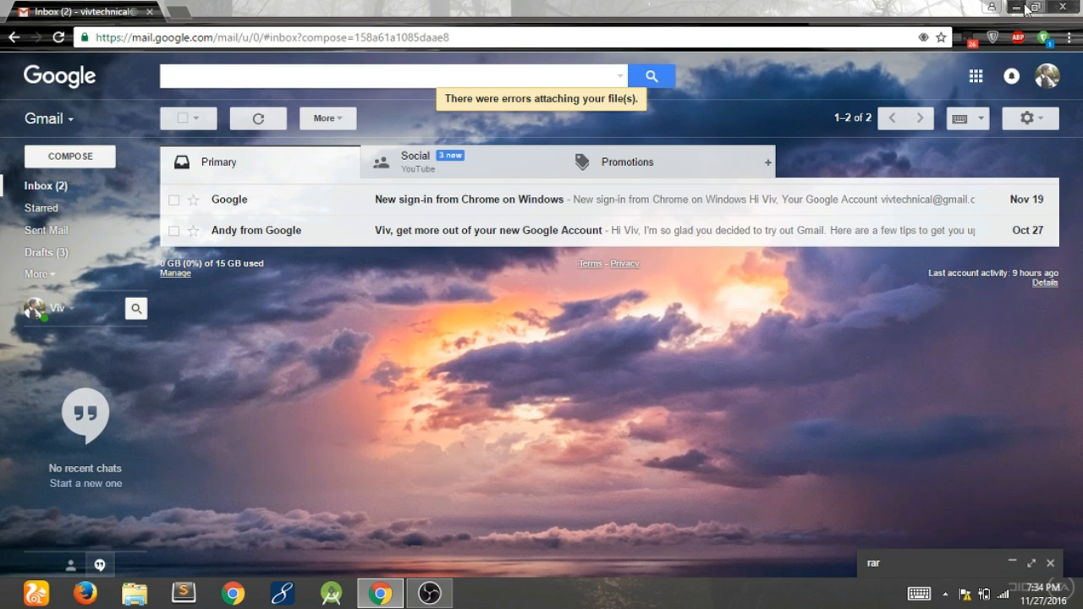
# - Open the New Microsoft Word Document from the desktop in Word
pyautogui.click(1009, 7)
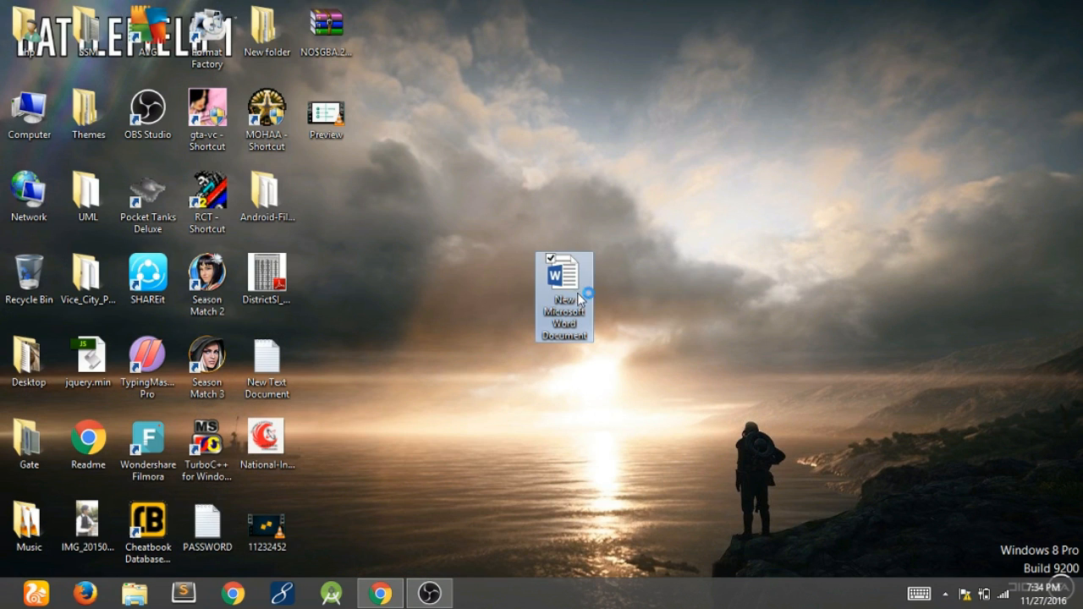
pyautogui.moveTo(636, 321)
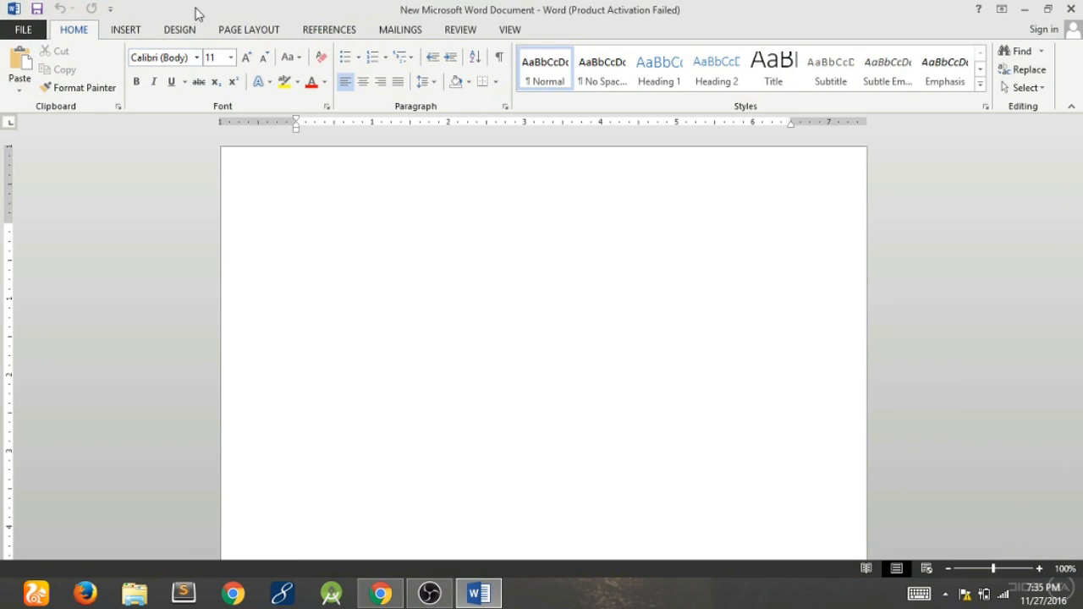
# - Start inserting an object in the blank document, choosing Create from File
pyautogui.click(125, 29)
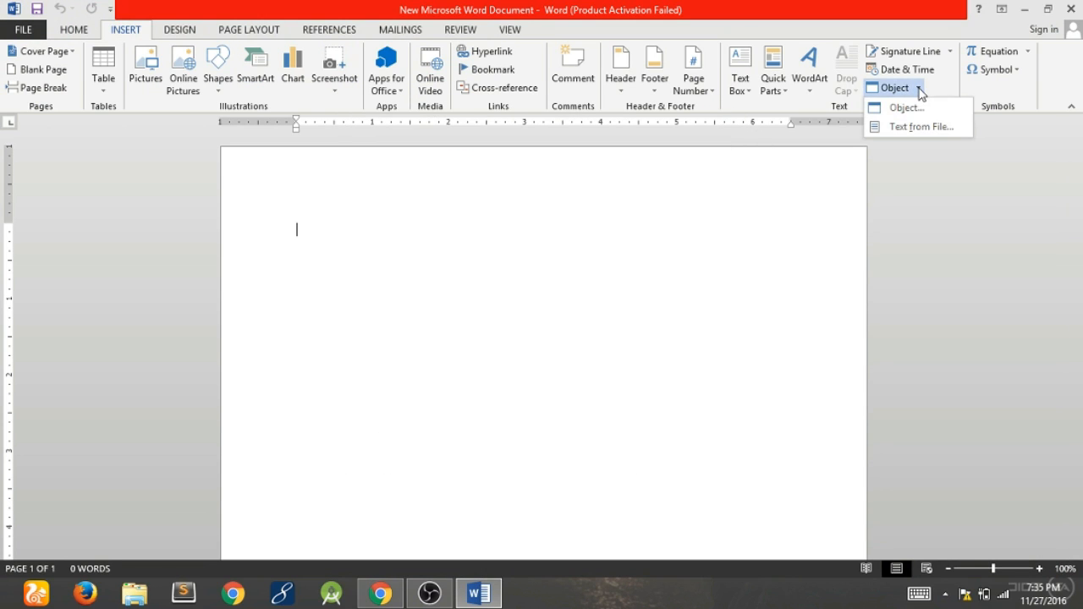
pyautogui.click(907, 108)
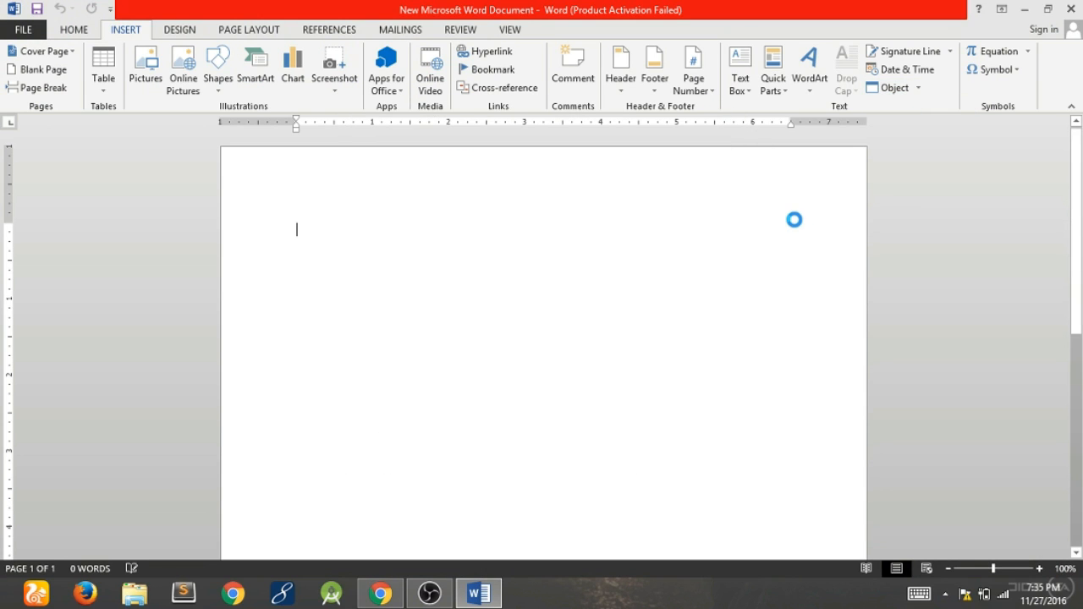
pyautogui.click(888, 88)
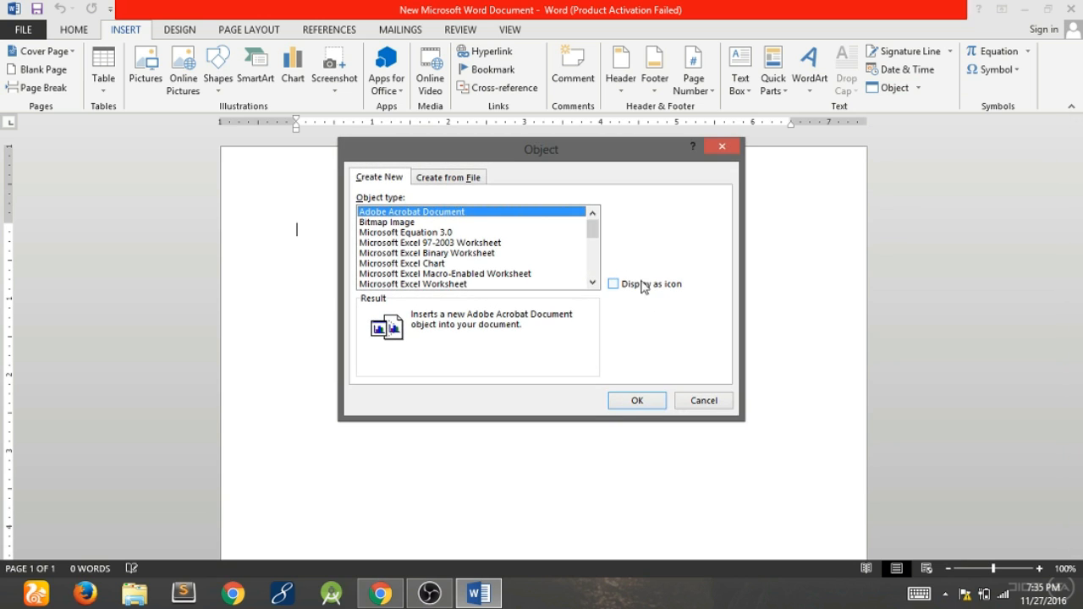
pyautogui.click(447, 178)
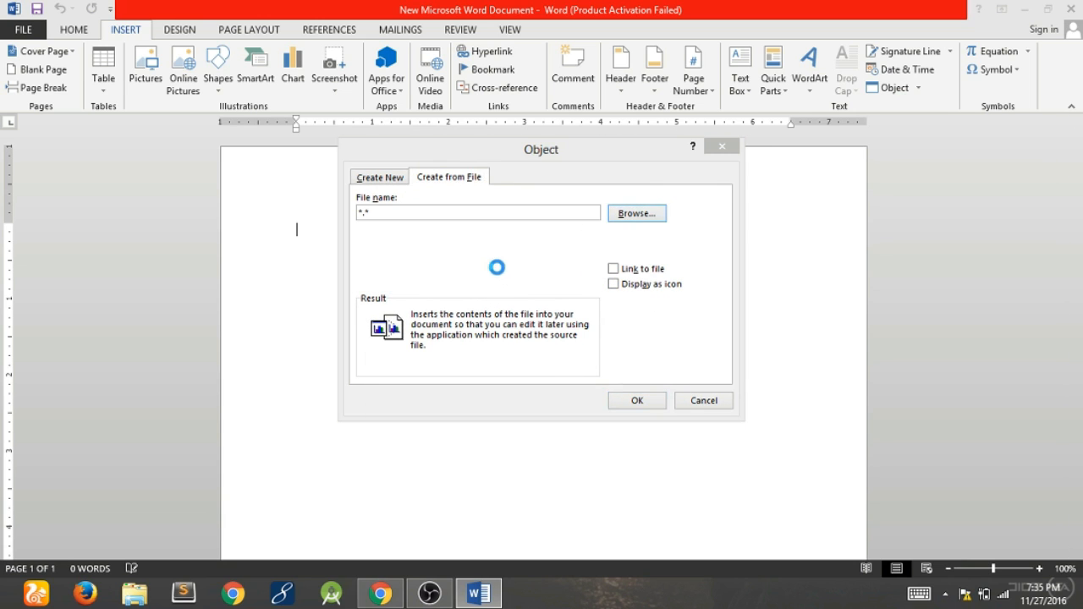
# - Browse to NOSGBA.2.8d.zip on the Desktop and set it to display as an icon
pyautogui.click(636, 213)
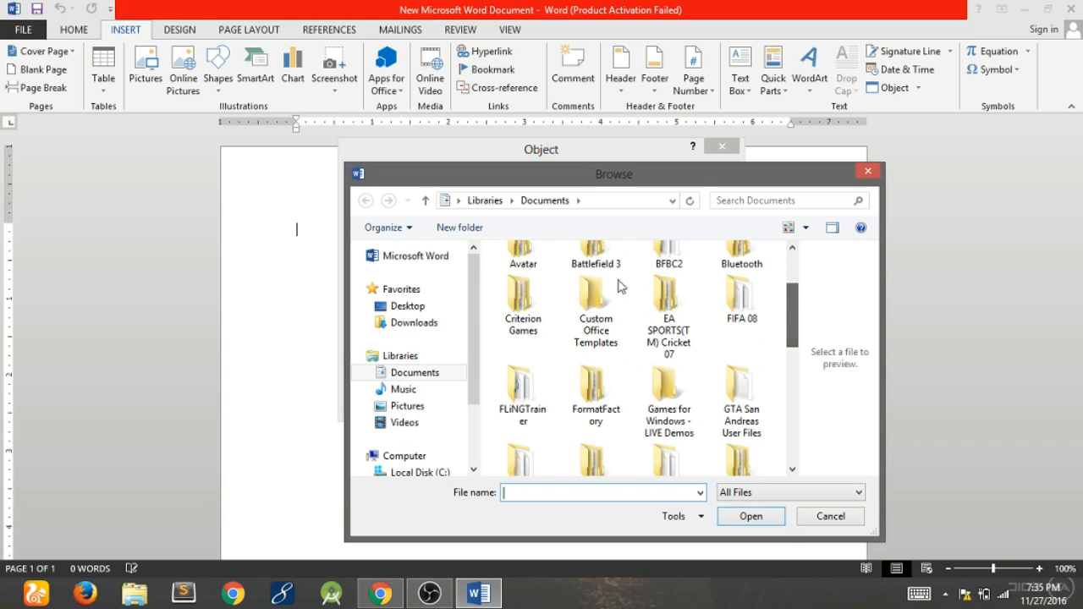
pyautogui.click(406, 304)
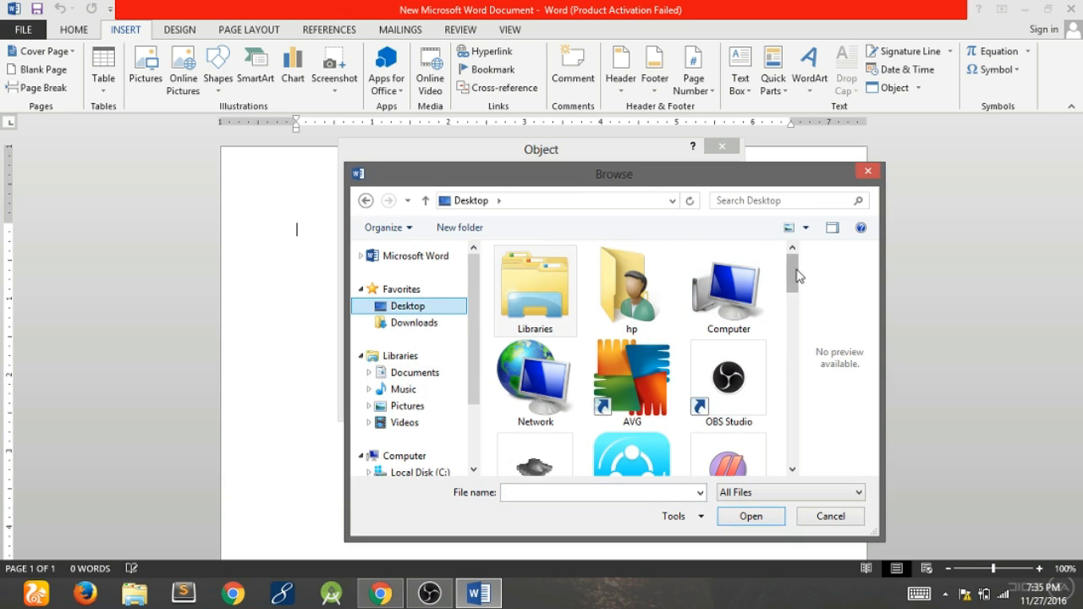
pyautogui.scroll(-3)
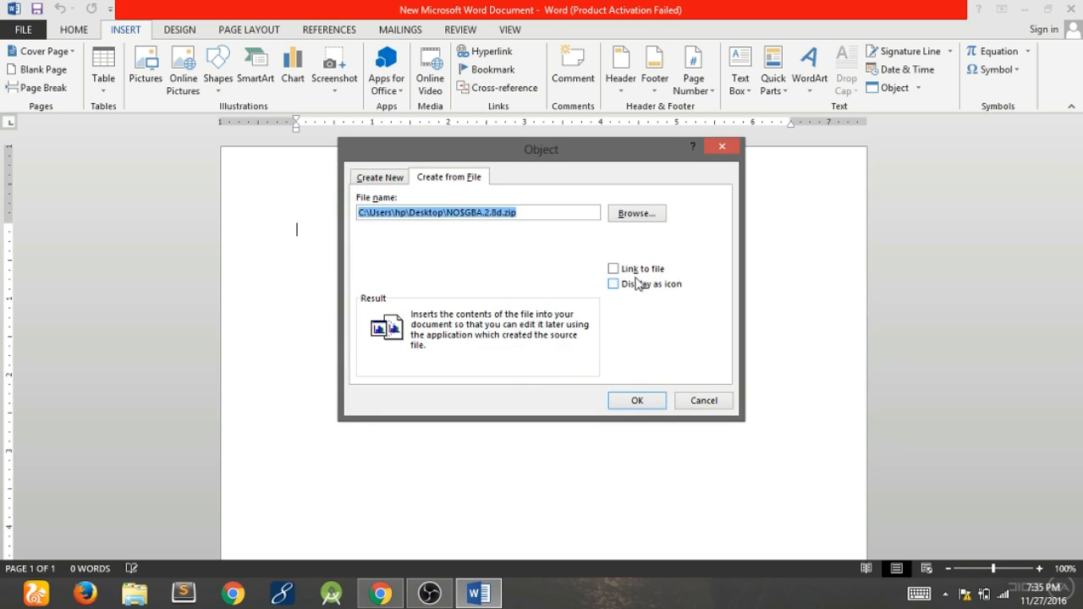
pyautogui.click(612, 284)
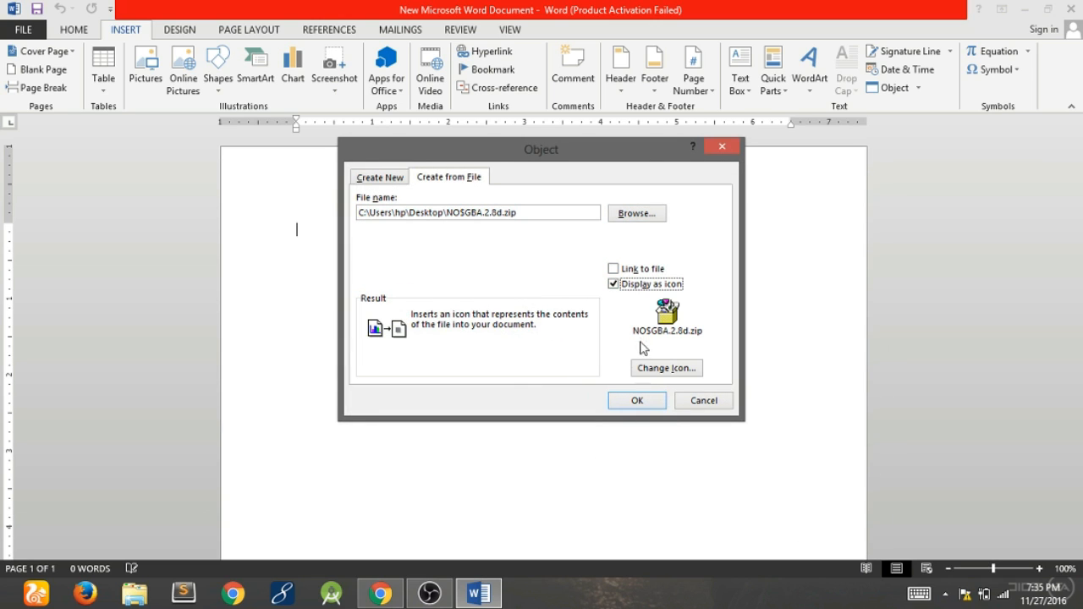
# - Confirm embedding NOSGBA.2.8d.zip as an icon in the document
pyautogui.click(636, 400)
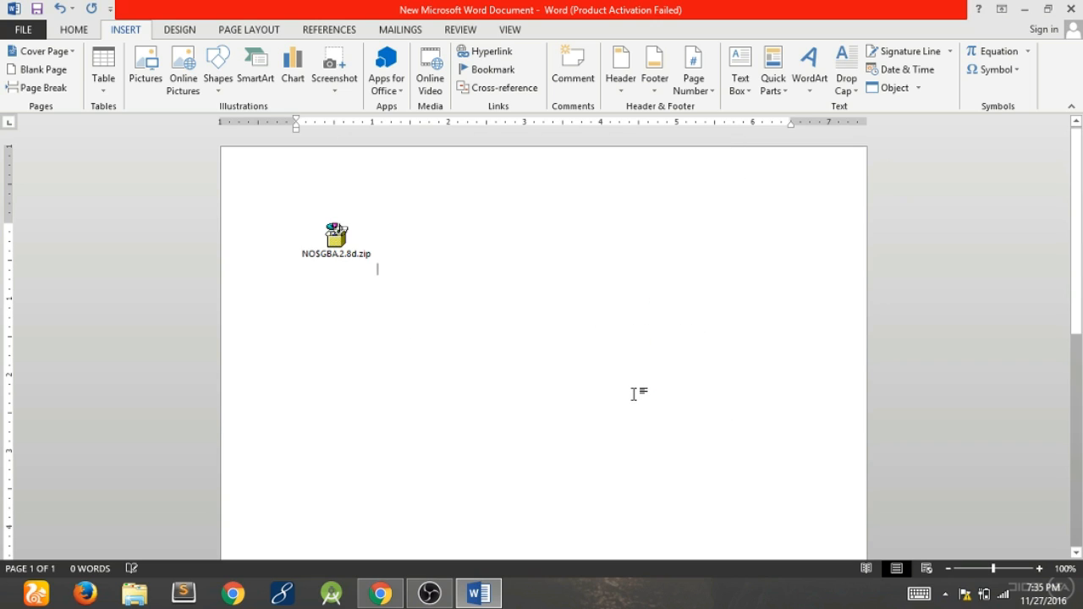
pyautogui.moveTo(379, 241)
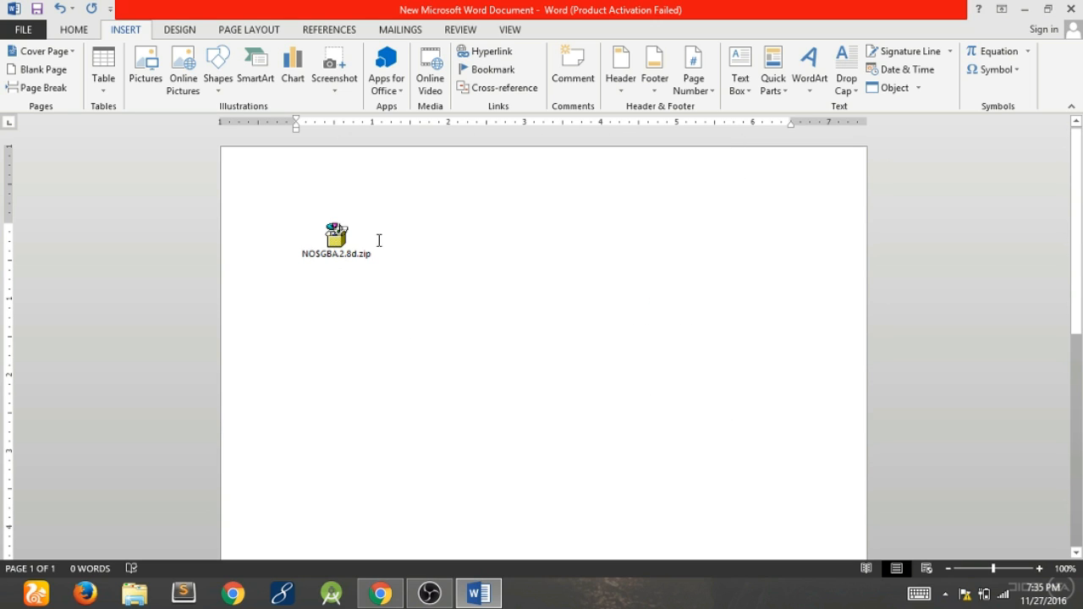
pyautogui.moveTo(494, 247)
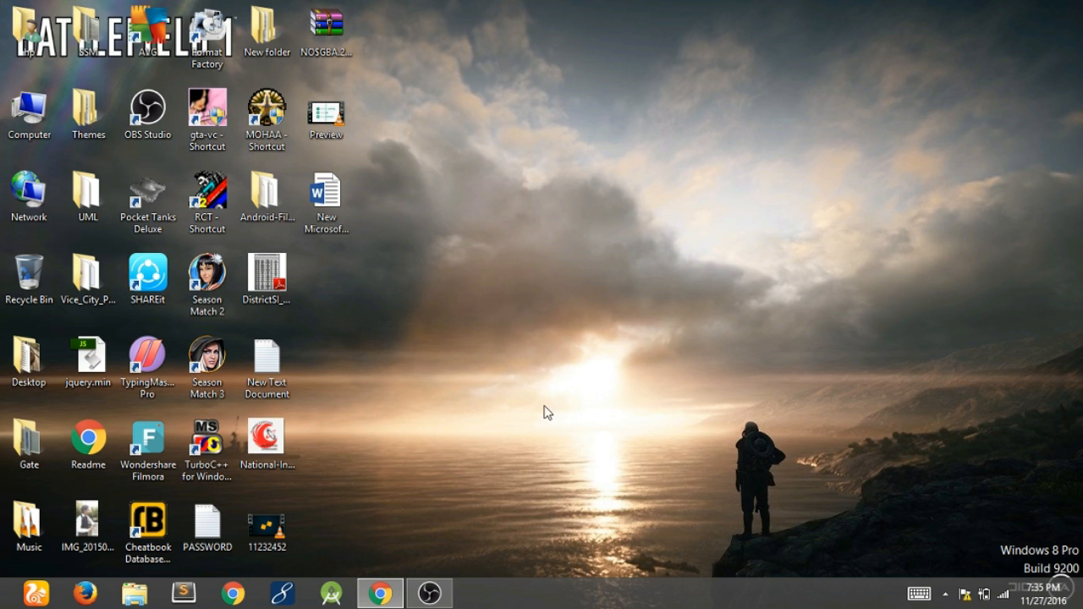
pyautogui.moveTo(379, 582)
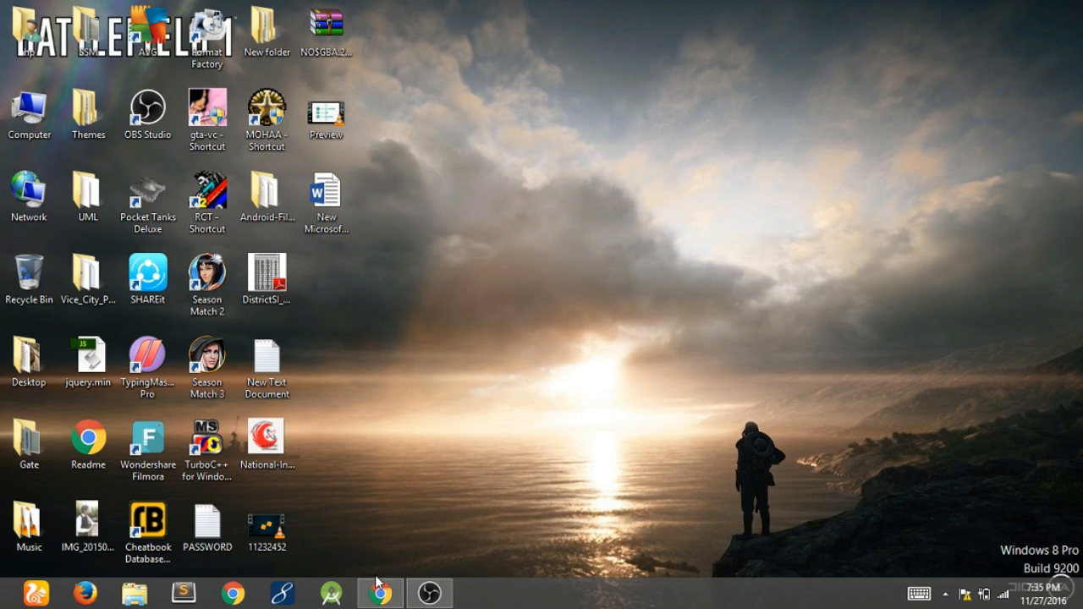
pyautogui.click(379, 592)
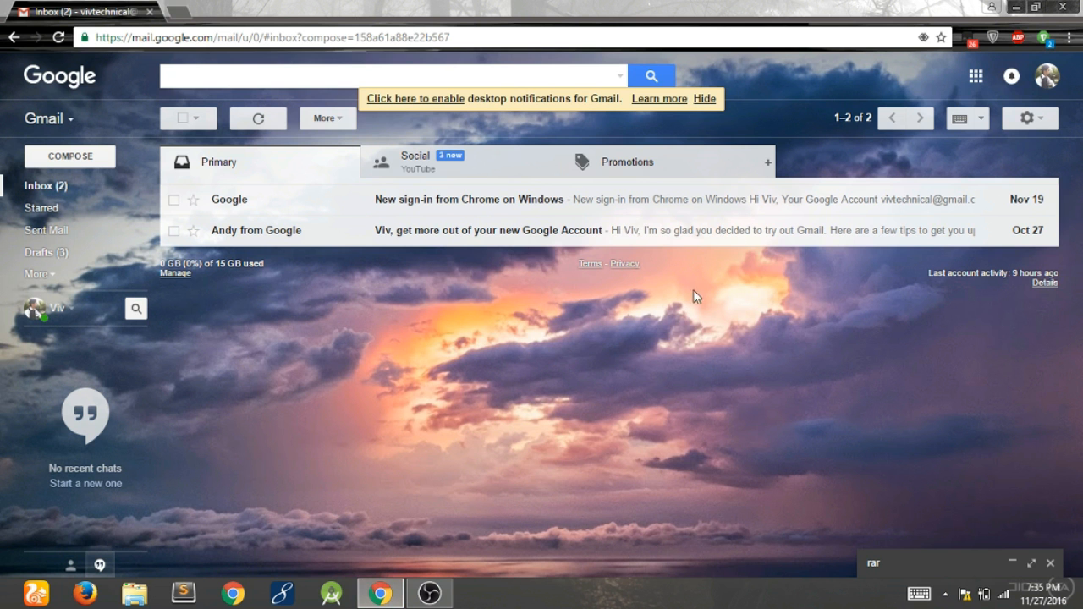
pyautogui.click(69, 156)
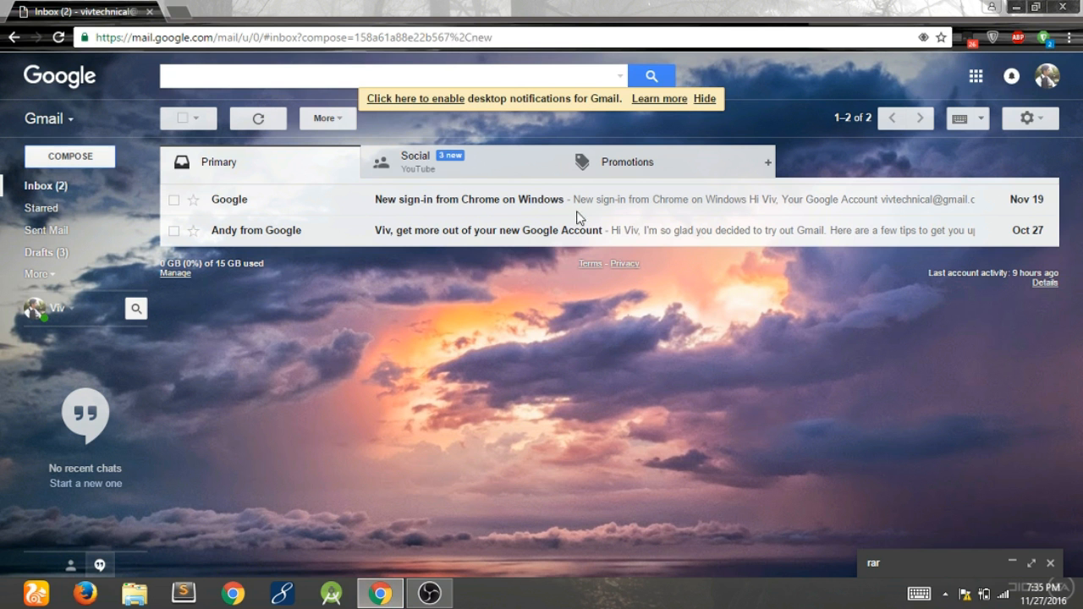
pyautogui.write('ar')
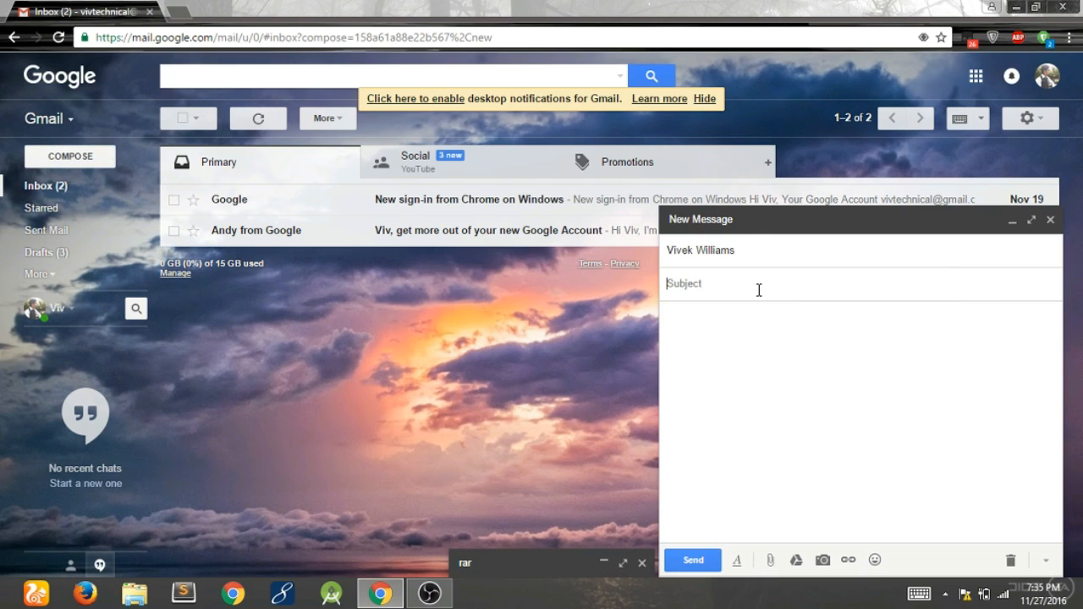
pyautogui.write('rar')
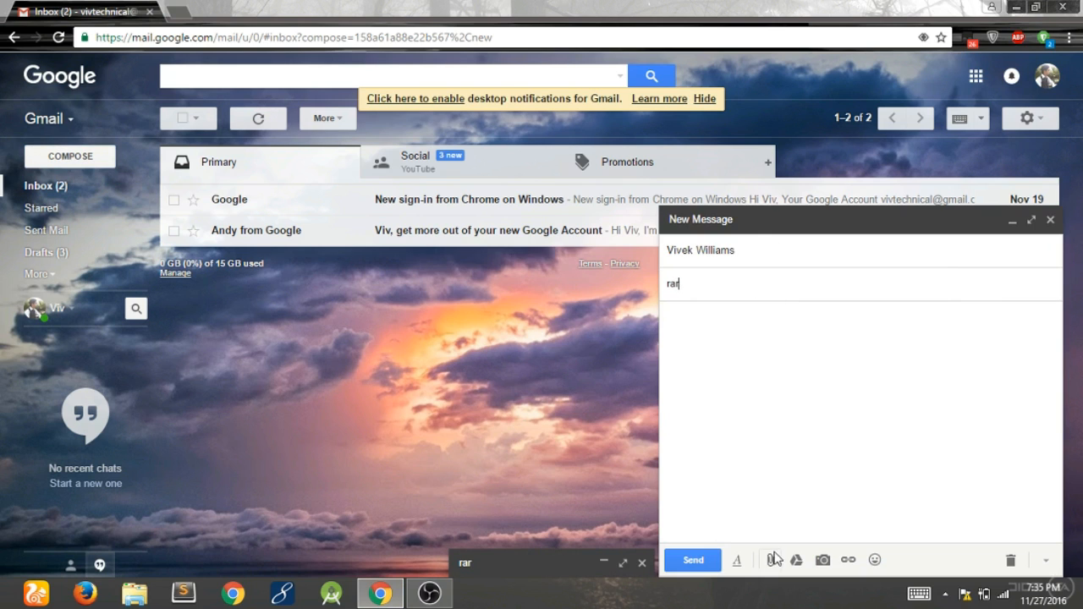
# - Attach New Microsoft Word Document.docx to the message and send it
pyautogui.click(769, 558)
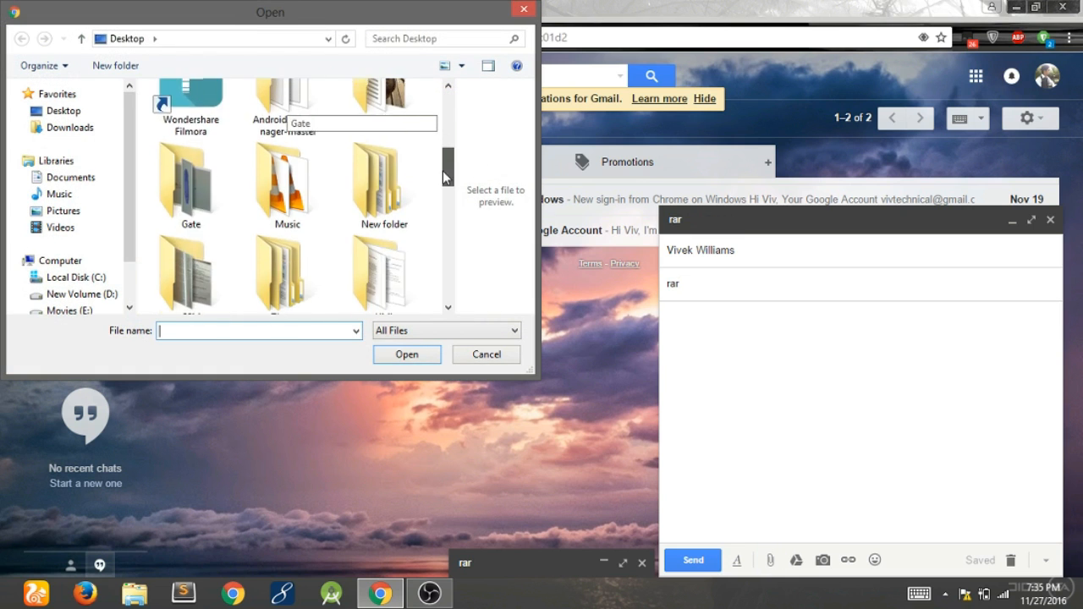
pyautogui.scroll(-3)
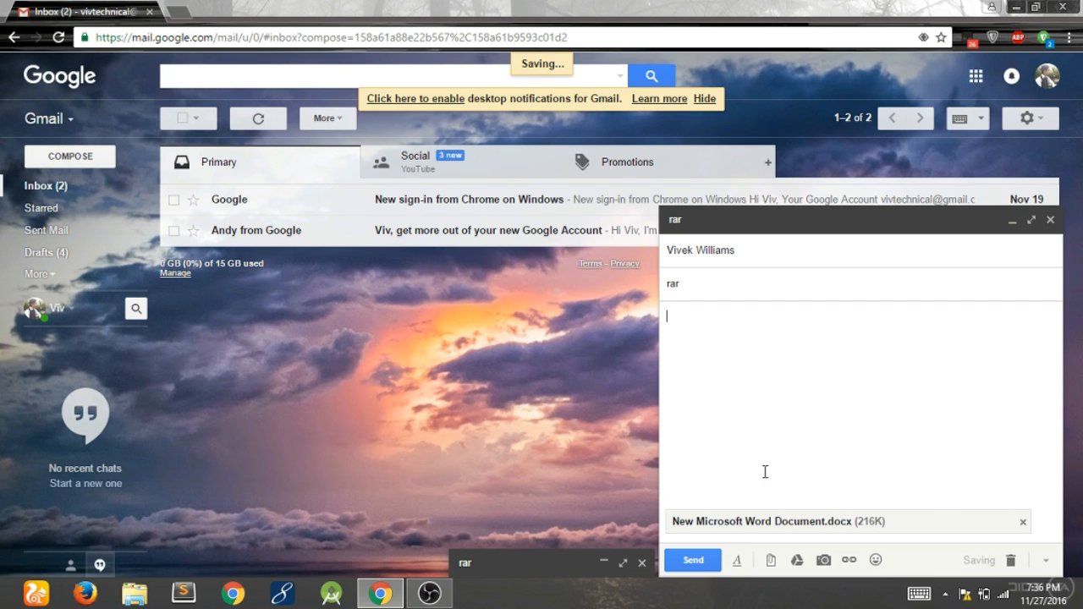
pyautogui.click(692, 560)
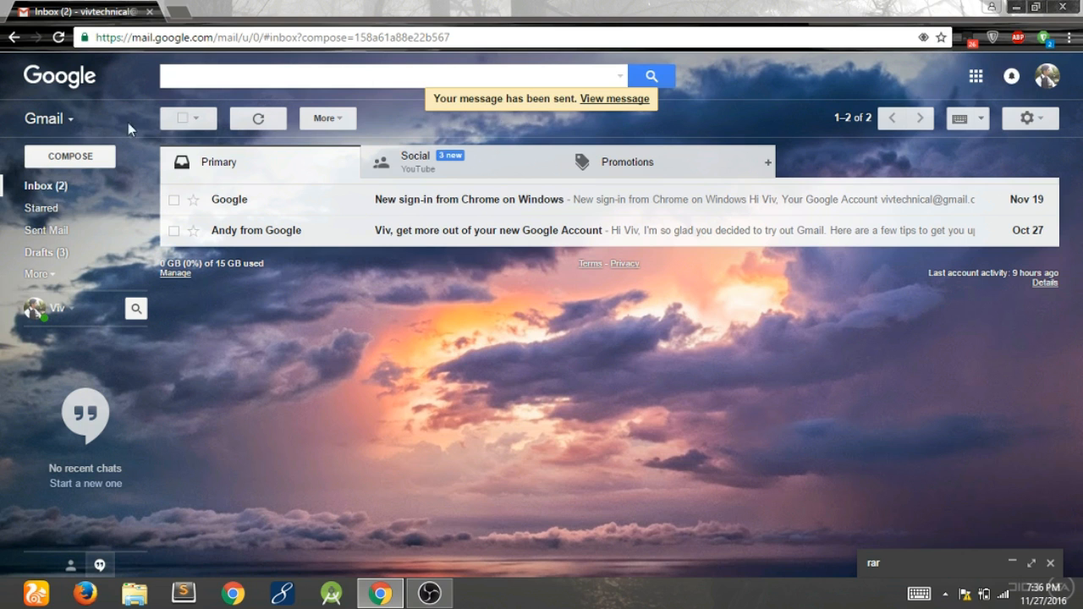
# - Open the just-sent message from Sent Mail and its attached Word document
pyautogui.click(47, 230)
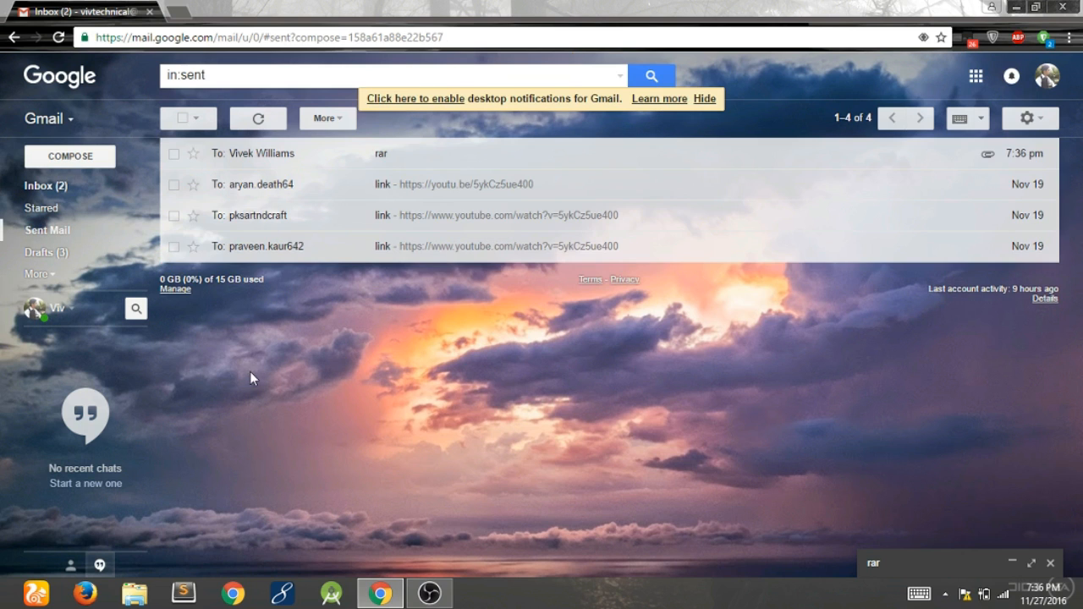
pyautogui.click(380, 152)
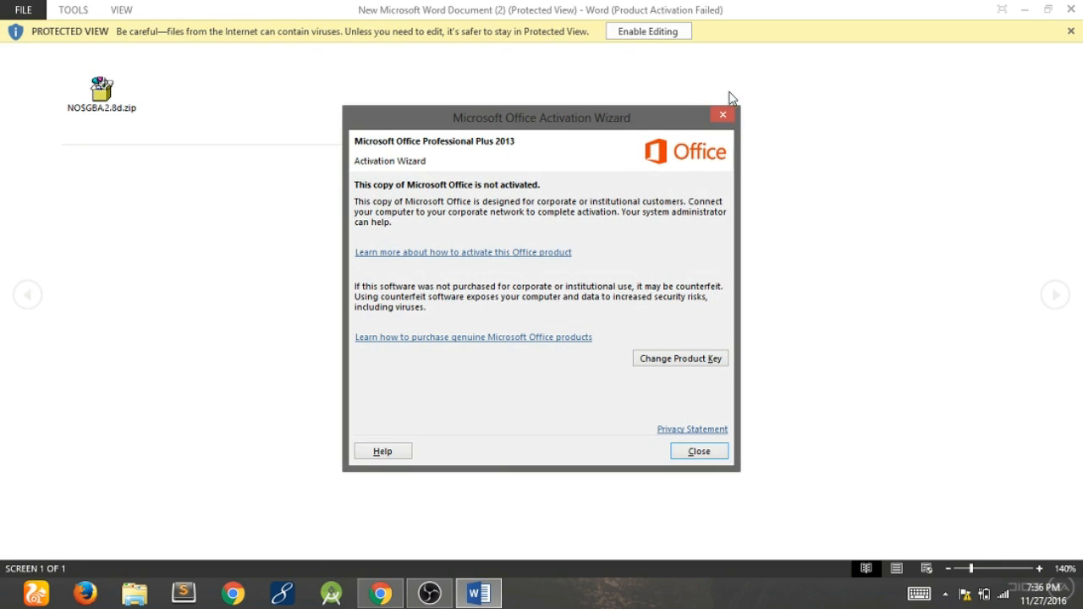
# - Dismiss the Office Activation Wizard and enable editing on the protected document
pyautogui.click(697, 450)
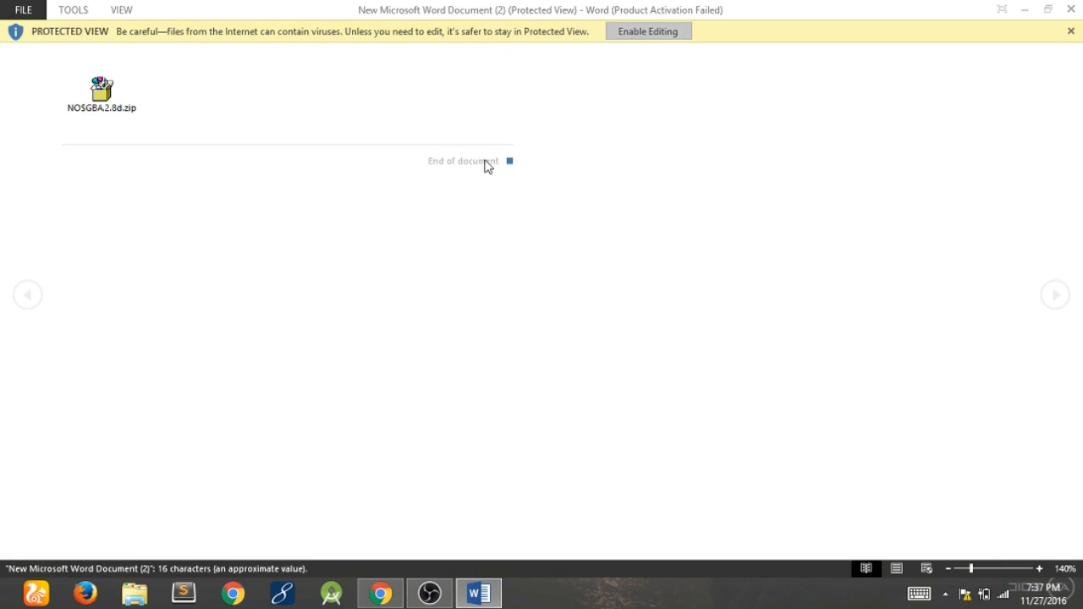
pyautogui.moveTo(338, 270)
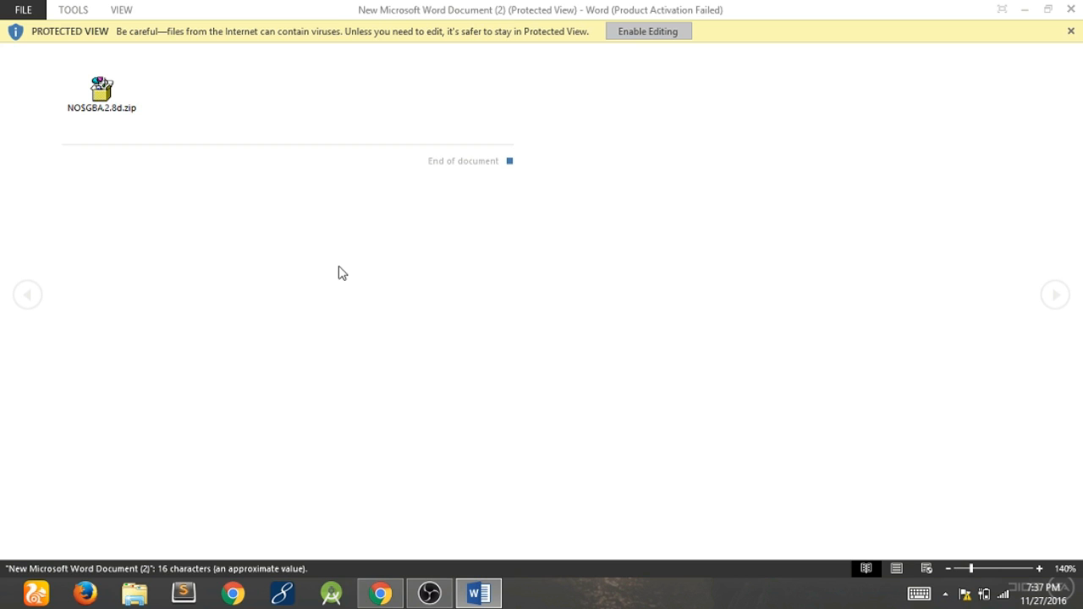
pyautogui.click(646, 31)
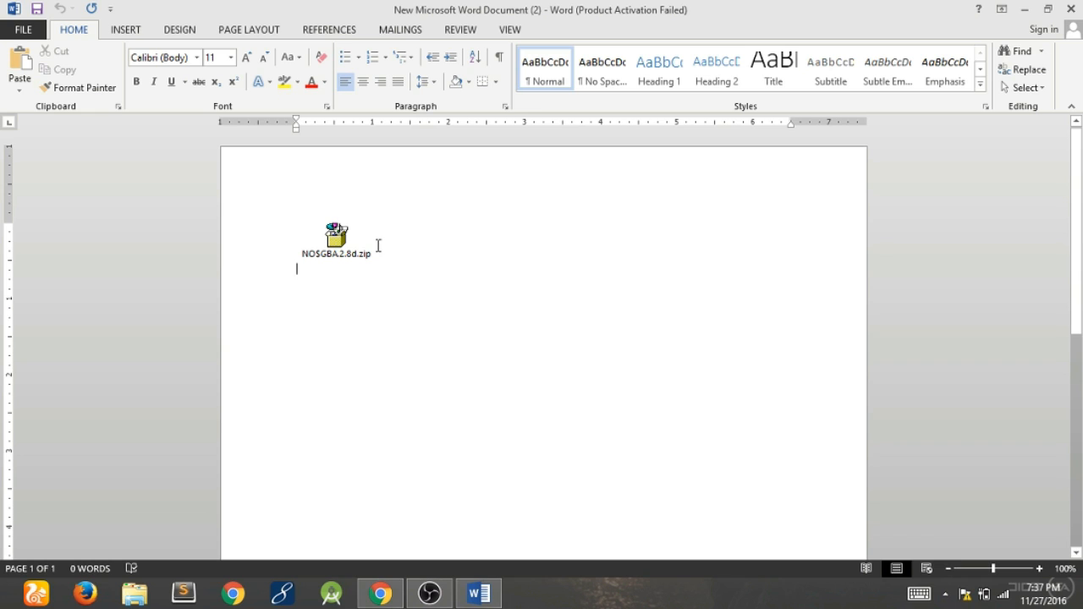
# - Open the embedded NOSGBA.2.8d.zip package from the Word document, then minimize Word to the desktop
pyautogui.click(335, 234)
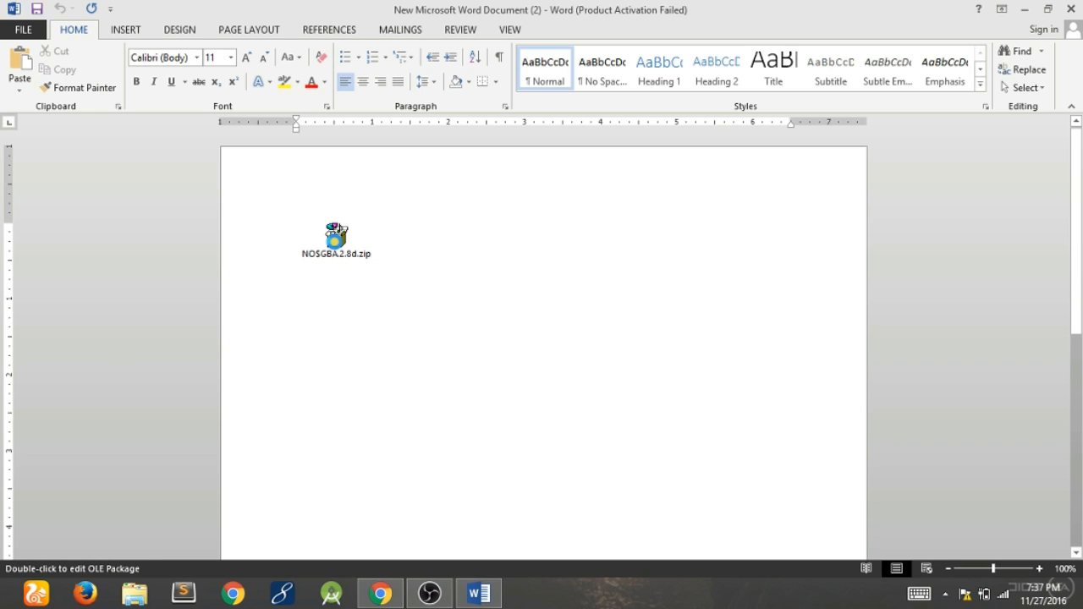
pyautogui.doubleClick(335, 240)
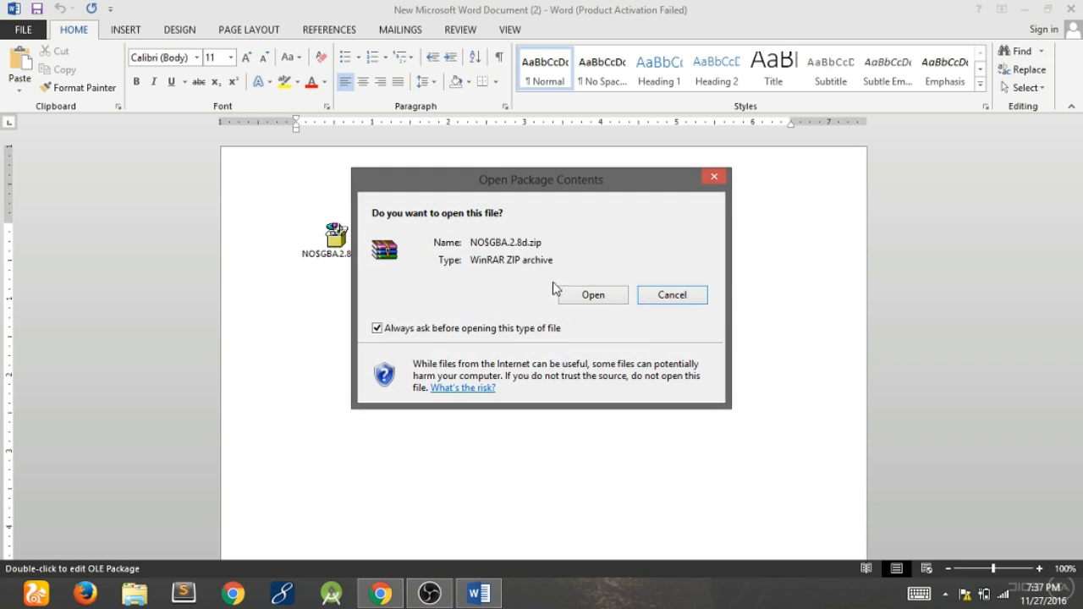
pyautogui.moveTo(640, 257)
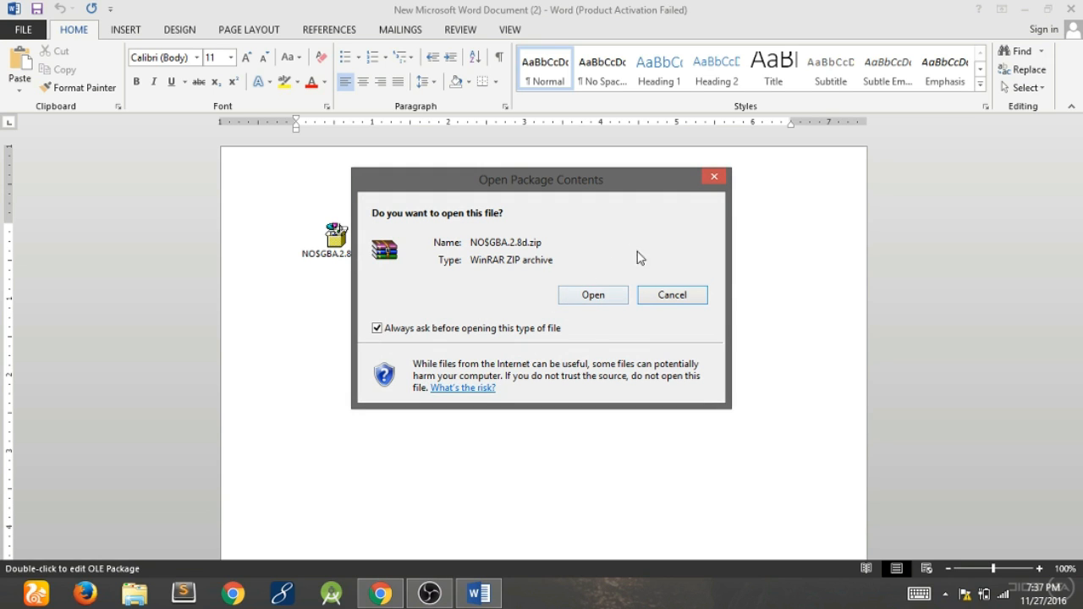
pyautogui.click(672, 295)
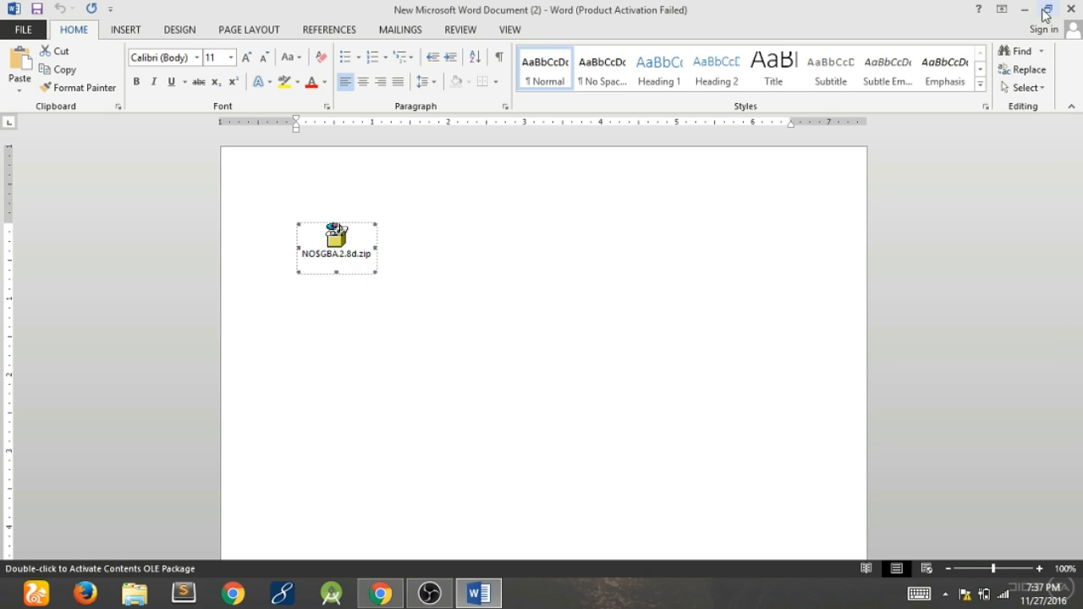
pyautogui.click(379, 592)
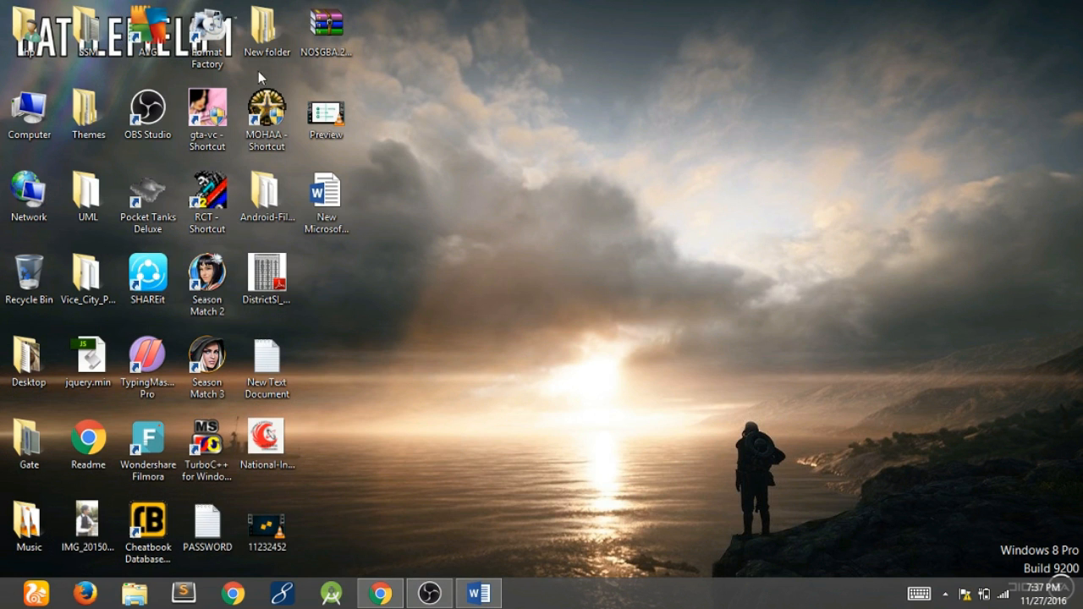
# - Archive the desktop UML folder with WinRAR as UML.zip in ZIP format
pyautogui.click(268, 30)
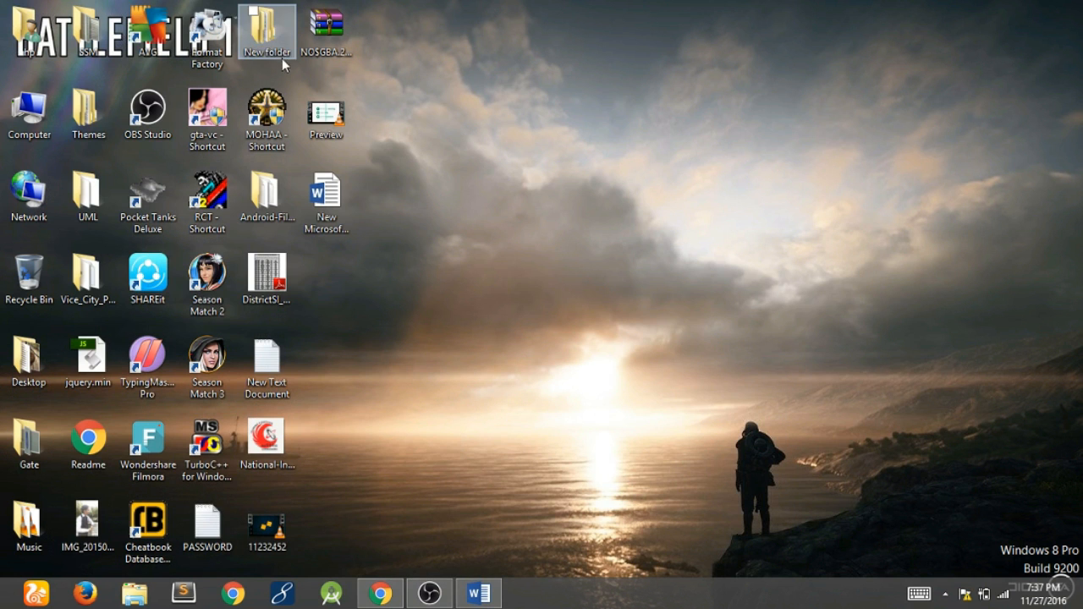
pyautogui.click(88, 110)
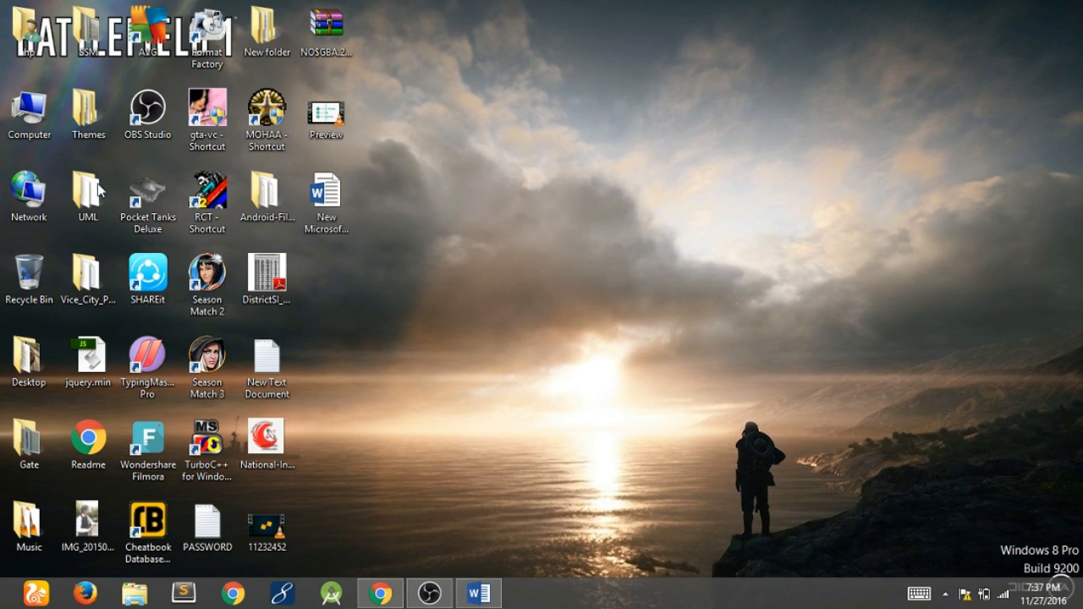
pyautogui.rightClick(88, 195)
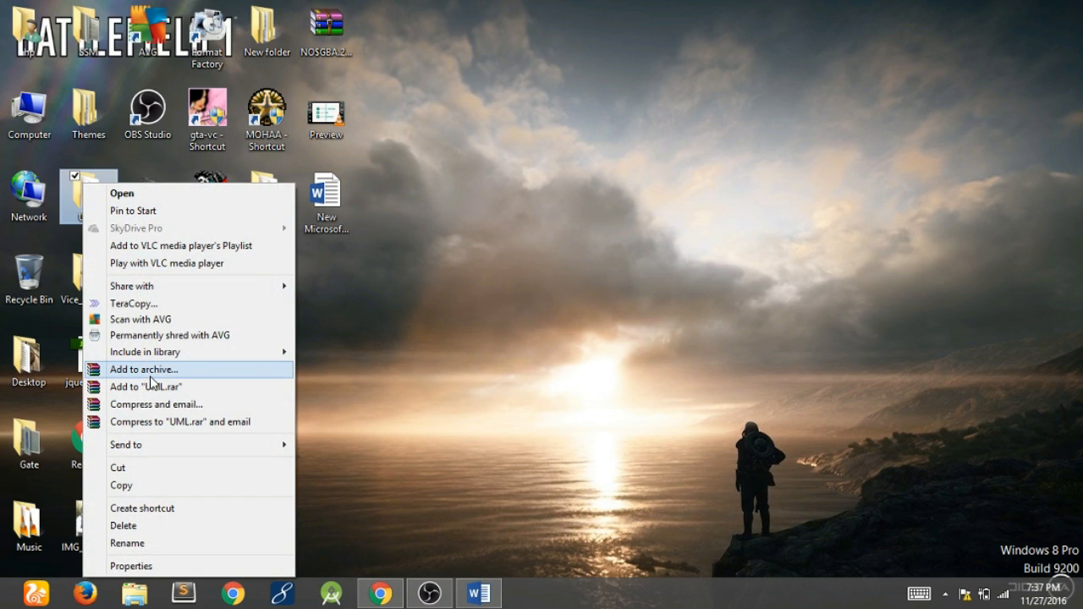
pyautogui.moveTo(151, 376)
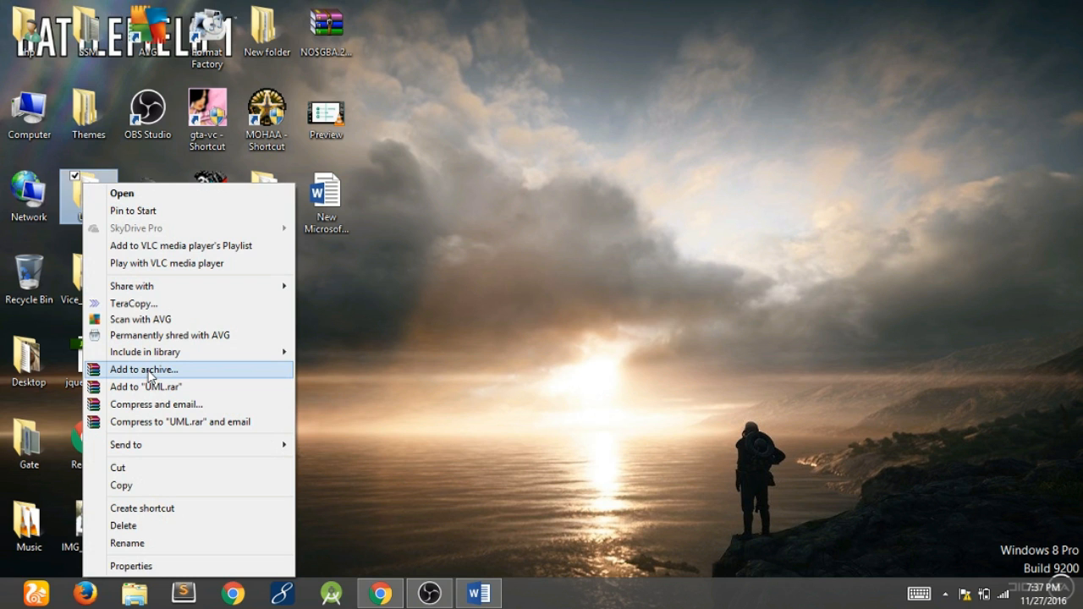
pyautogui.click(144, 369)
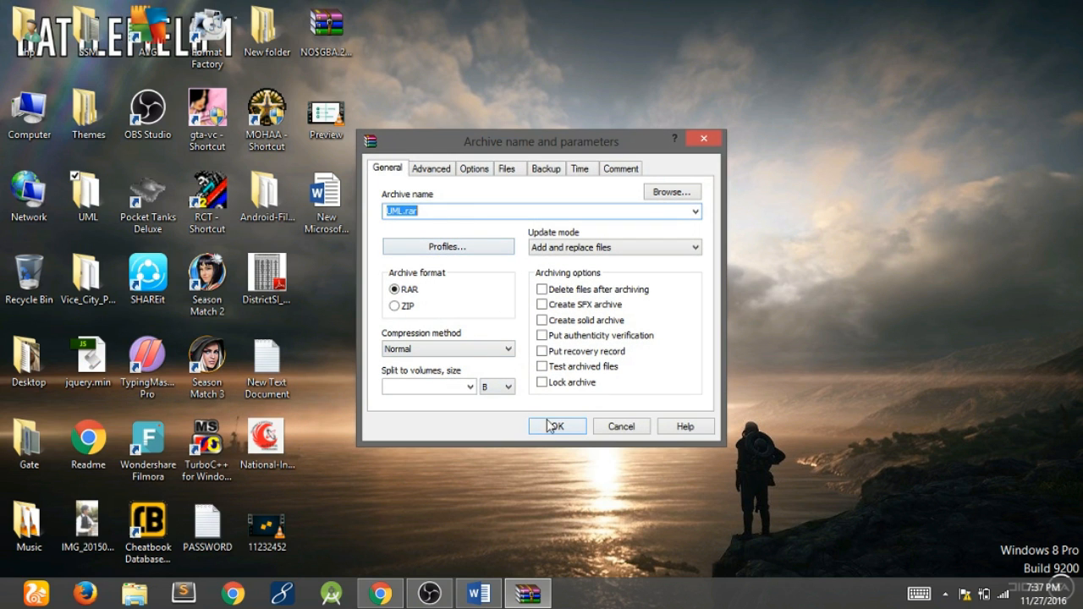
pyautogui.click(394, 306)
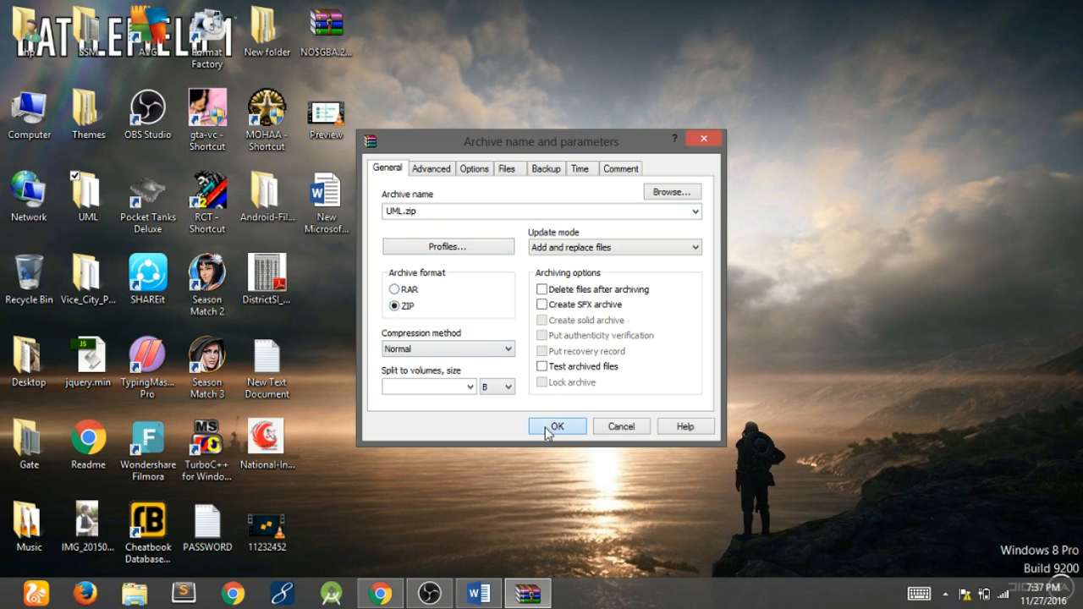
pyautogui.click(557, 426)
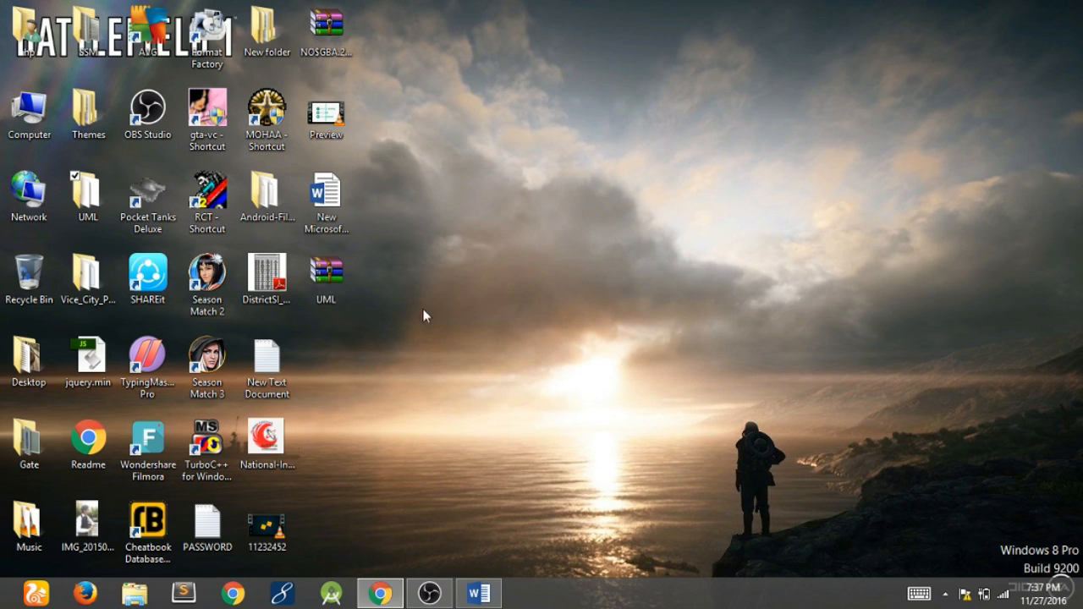
pyautogui.click(88, 195)
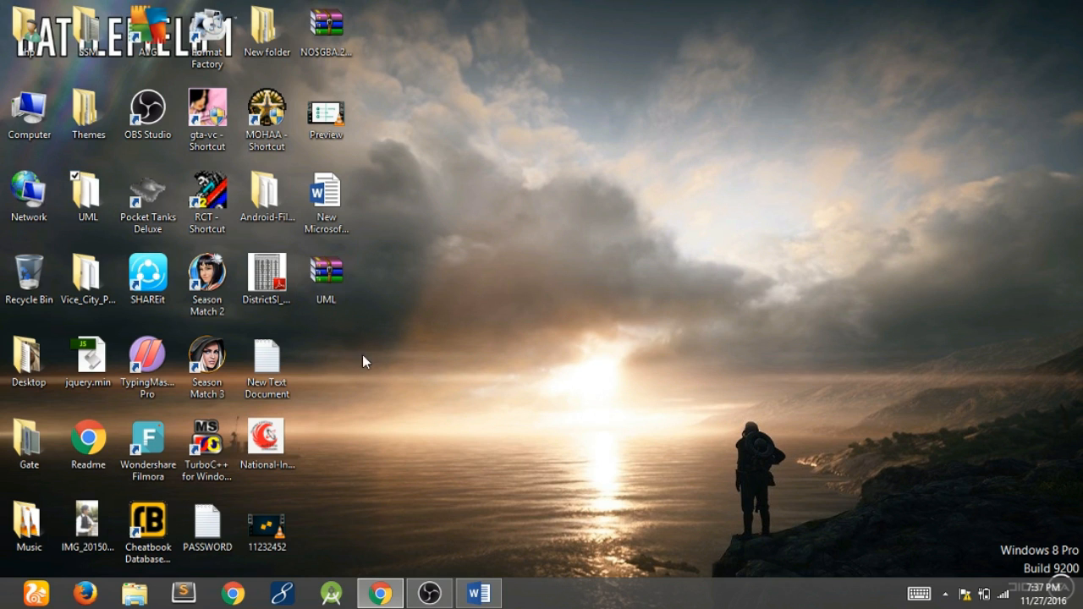
pyautogui.moveTo(491, 413)
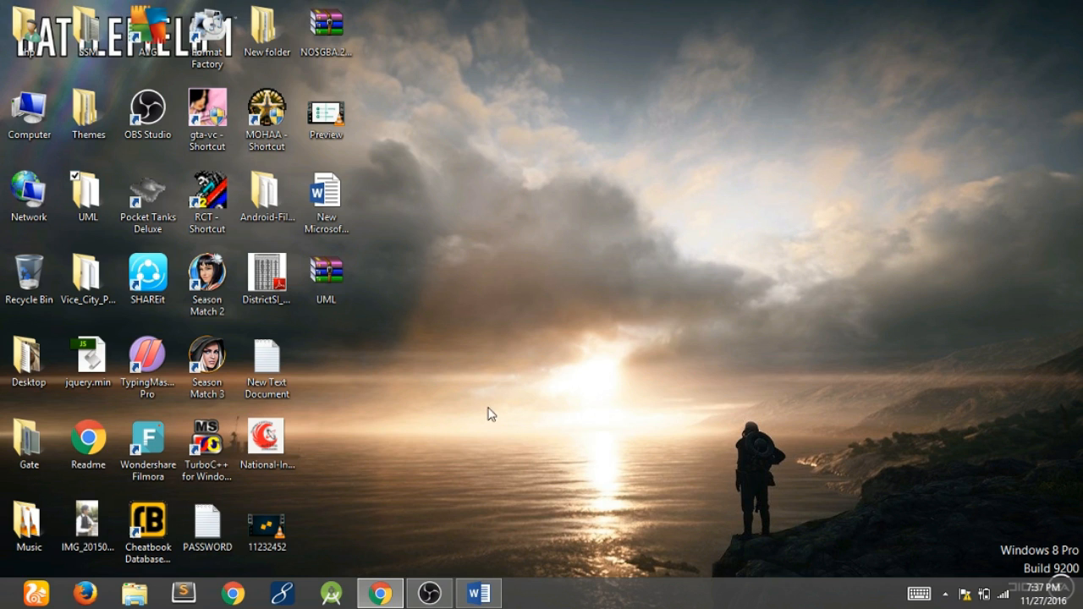